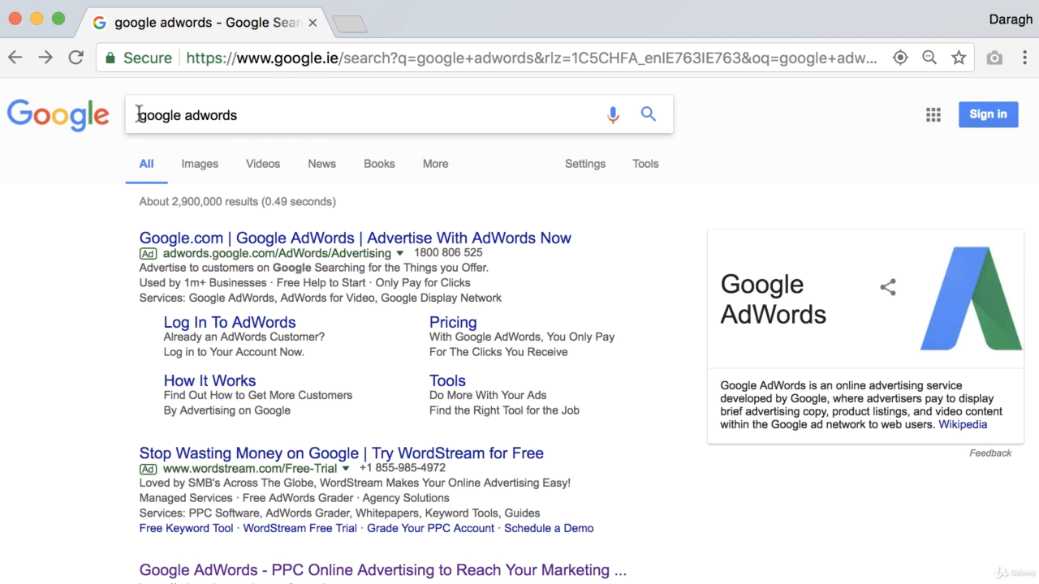
- Scroll the 'google adwords' results down to the adwords.google.com/home listing
{"action": "scroll", "scroll_direction": "down", "scroll_amount": 3}
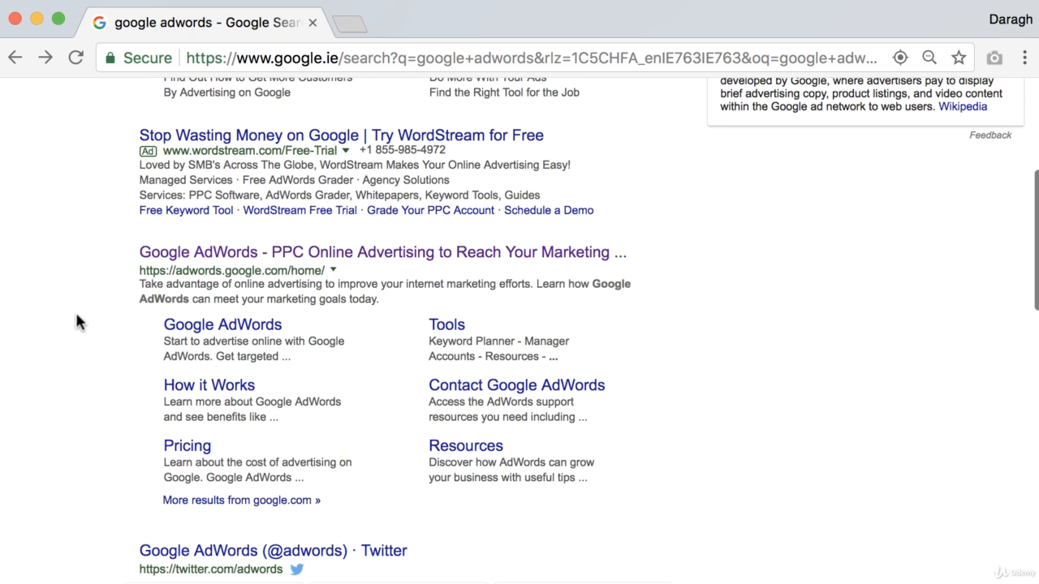
{"action": "mouse_move", "coordinate": [223, 252]}
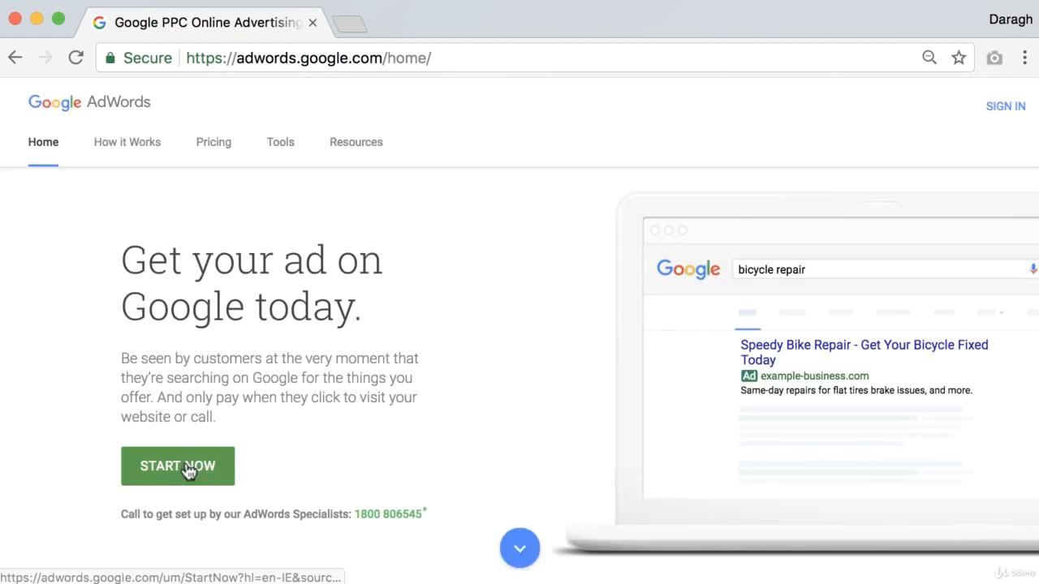
- Start now and skip the guided setup to reach the expert account-creation form
{"action": "left_click", "coordinate": [177, 466]}
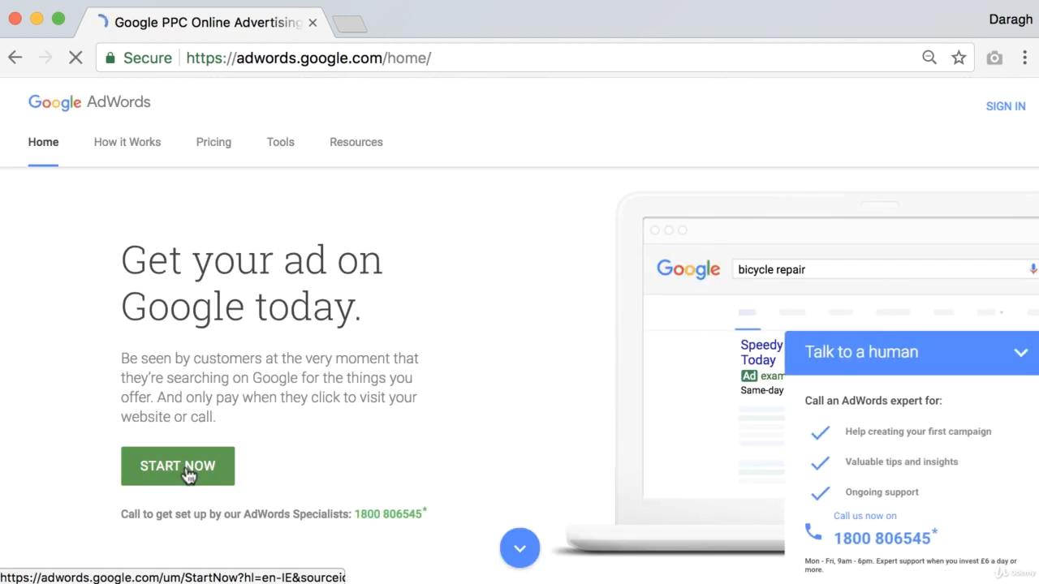
{"action": "left_click", "coordinate": [178, 466]}
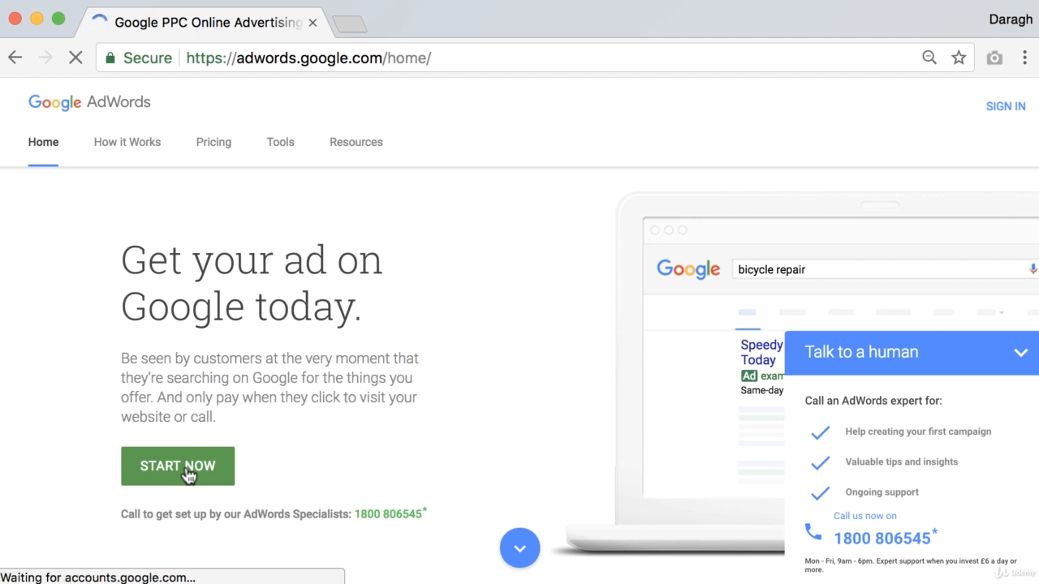
{"action": "left_click", "coordinate": [177, 465]}
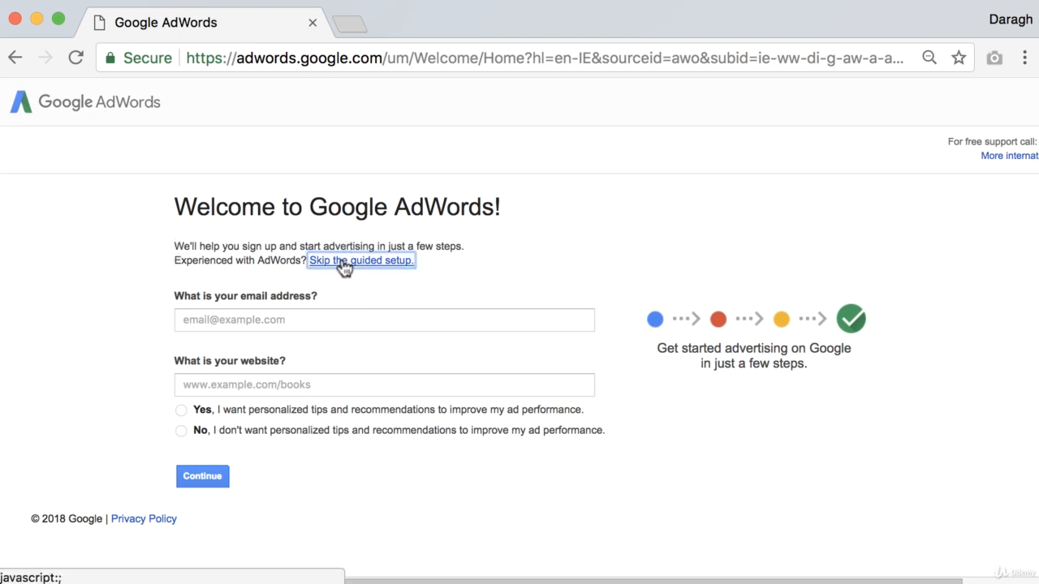
{"action": "left_click", "coordinate": [360, 260]}
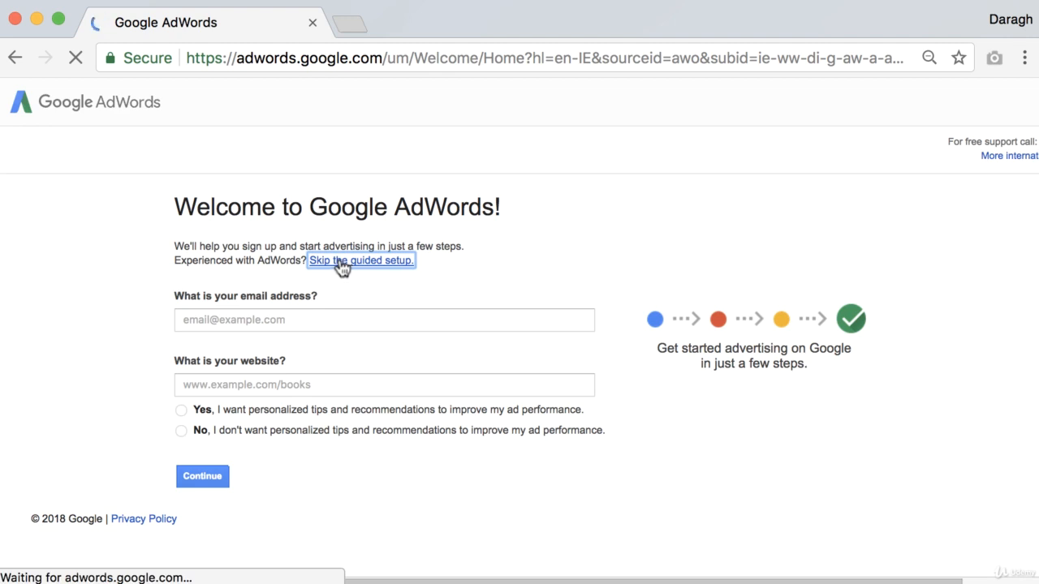
{"action": "left_click", "coordinate": [361, 260]}
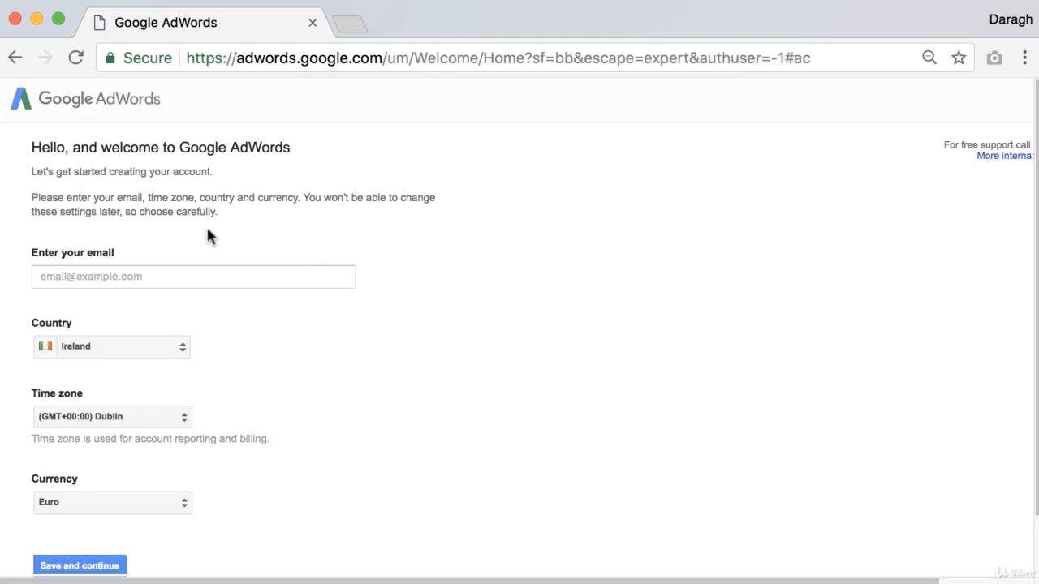
{"action": "scroll", "scroll_direction": "down", "scroll_amount": 3}
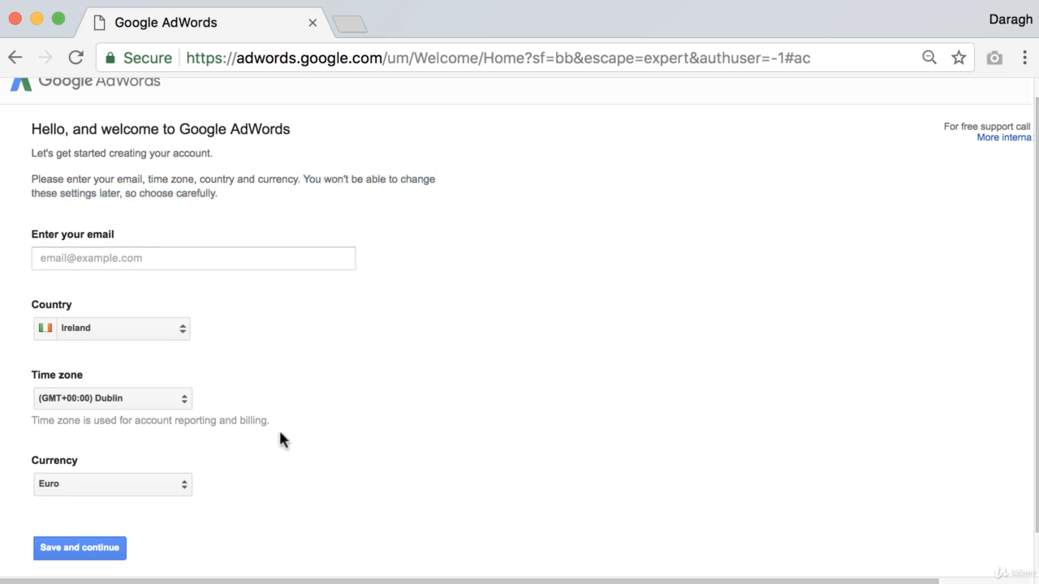
{"action": "mouse_move", "coordinate": [285, 407]}
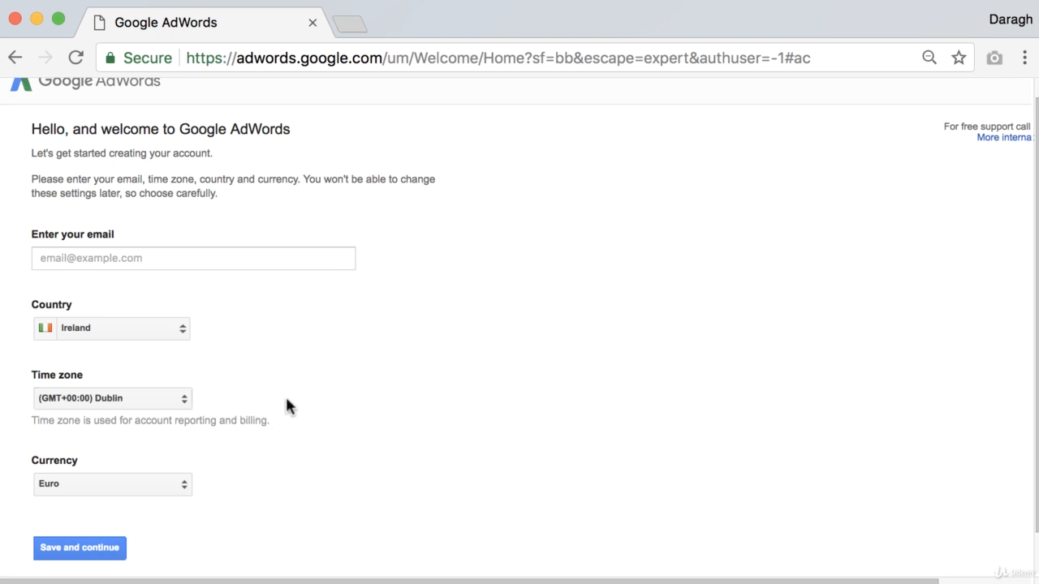
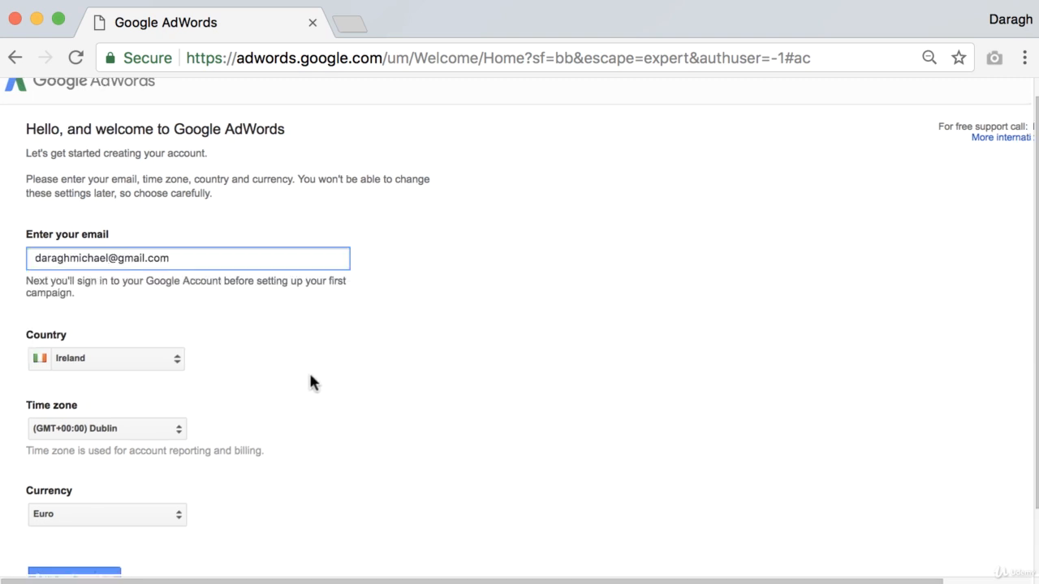
{"action": "scroll", "scroll_direction": "down", "scroll_amount": 3}
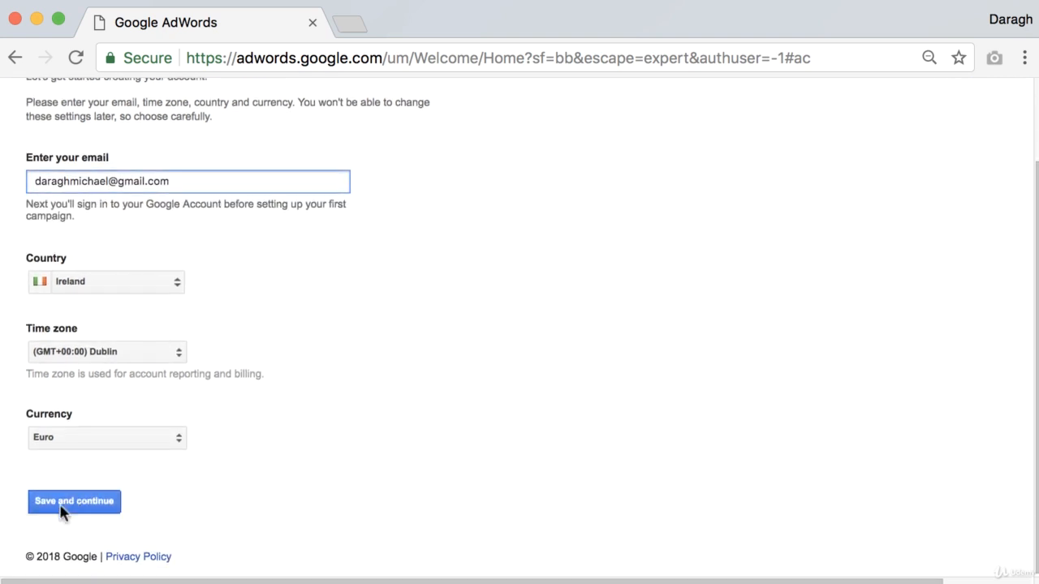
{"action": "left_click", "coordinate": [74, 501]}
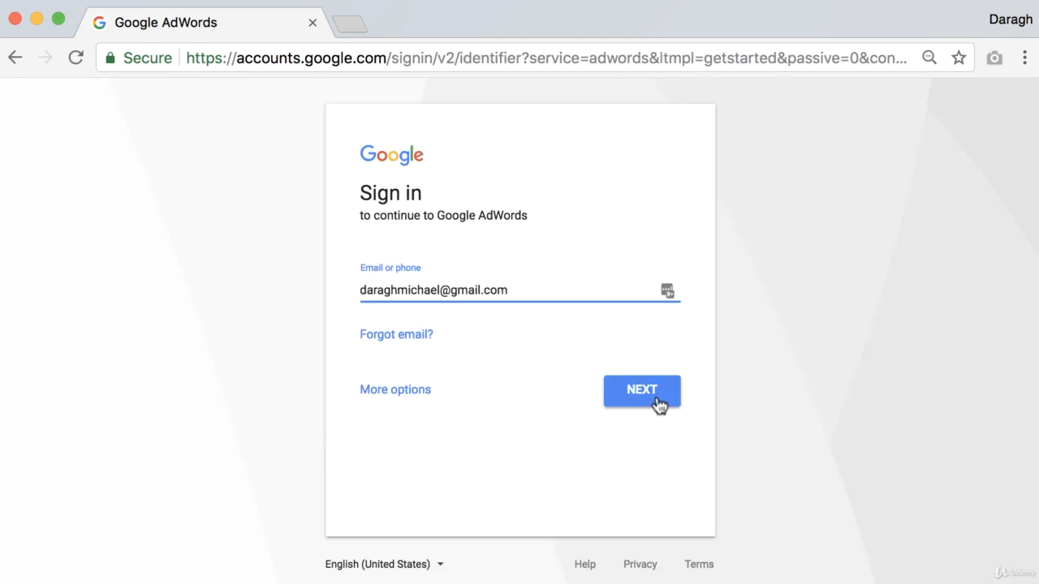
- Sign in with the Google email and password to reach the All campaigns Overview
{"action": "left_click", "coordinate": [642, 390]}
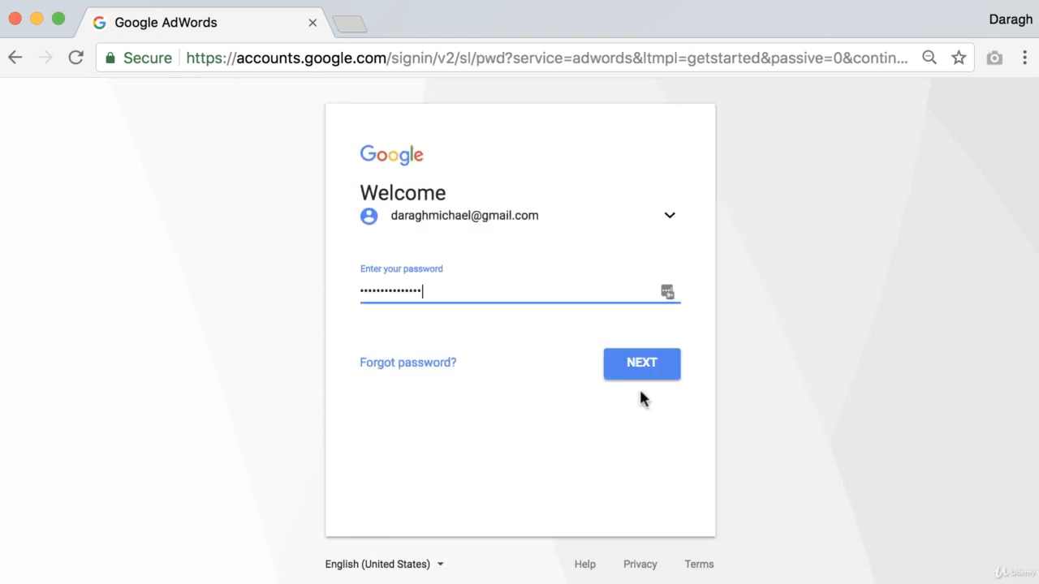
{"action": "mouse_move", "coordinate": [649, 379]}
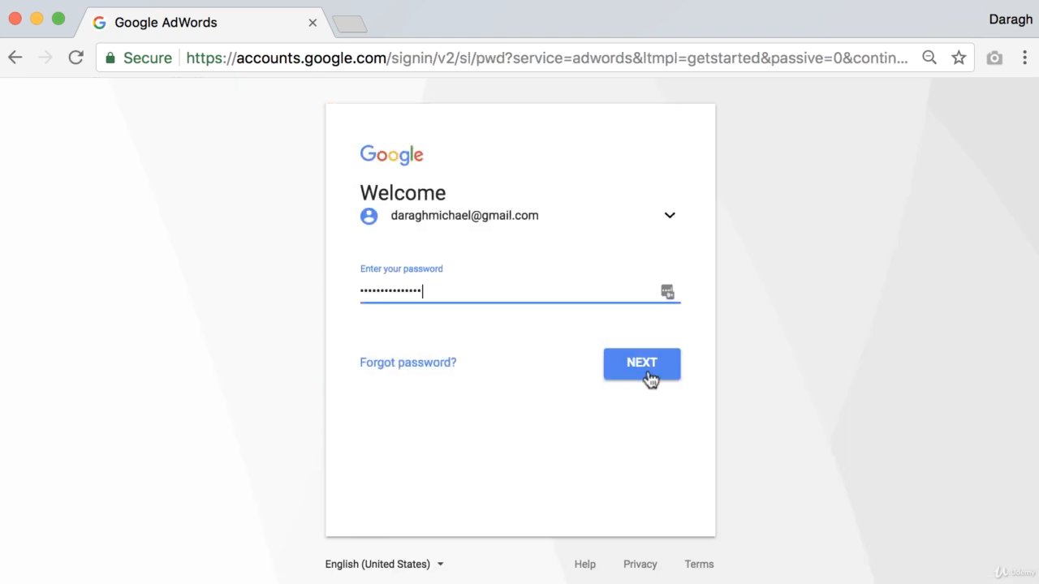
{"action": "mouse_move", "coordinate": [615, 342]}
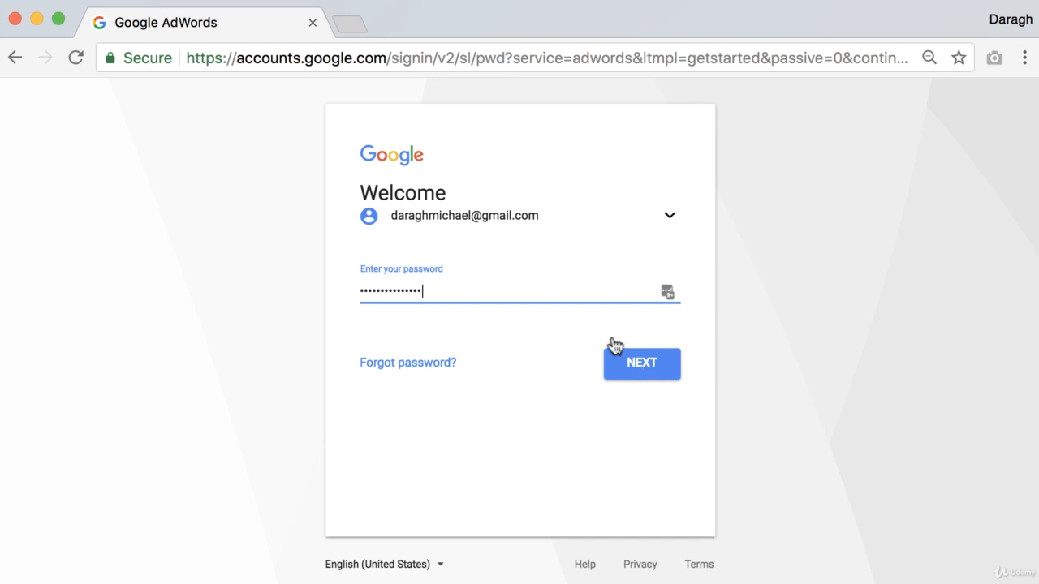
{"action": "left_click", "coordinate": [641, 363]}
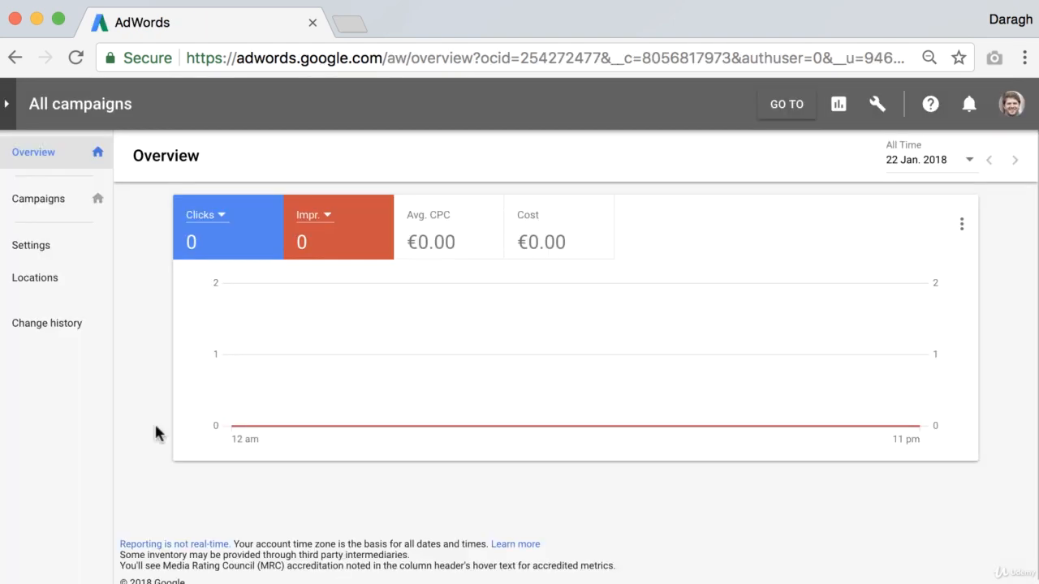